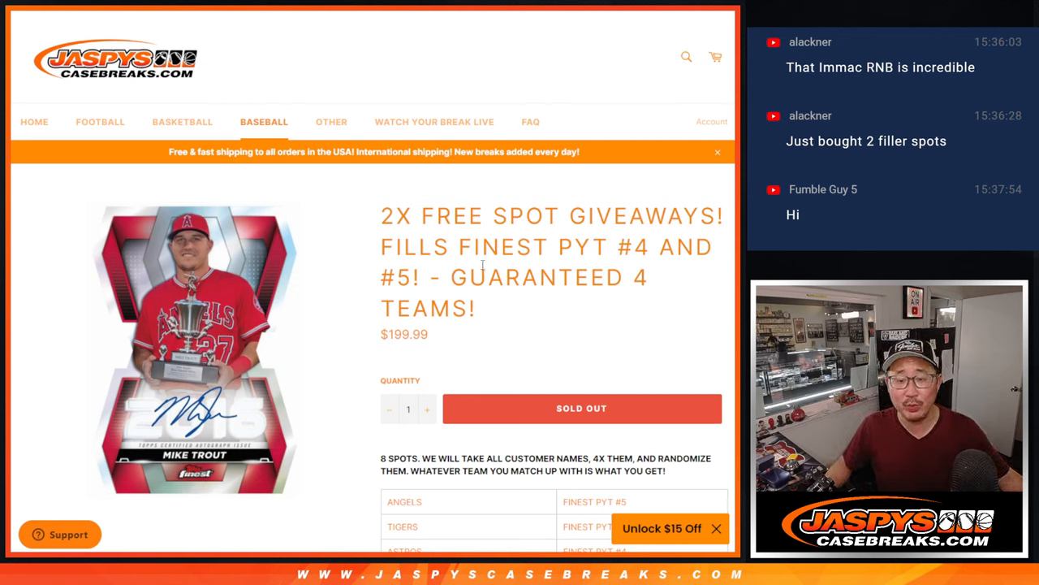
Start randomizing the six customer names on RANDOM.ORG's List Randomizer.
double_click(604, 246)
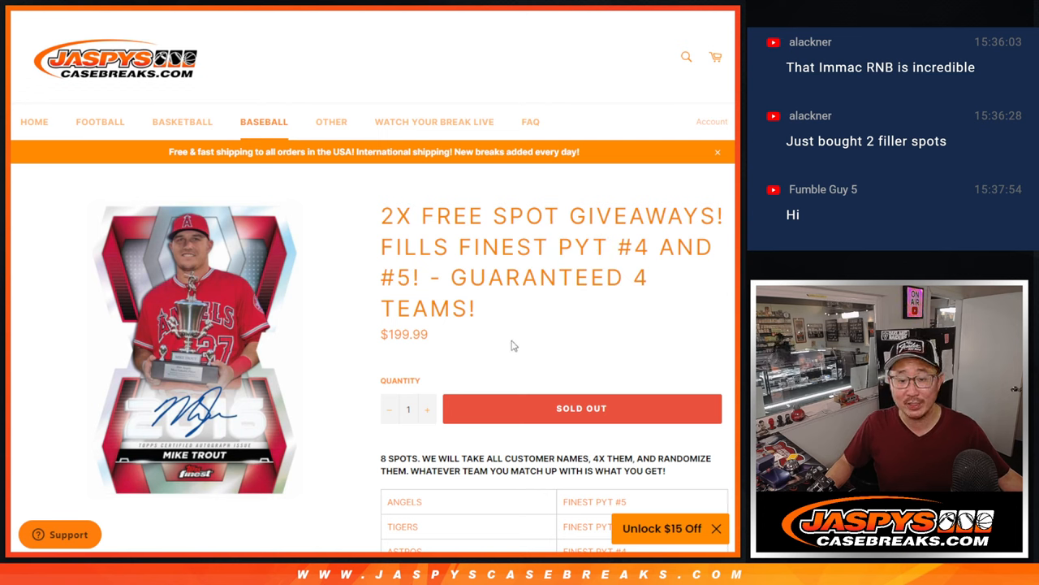
scroll("down", 3)
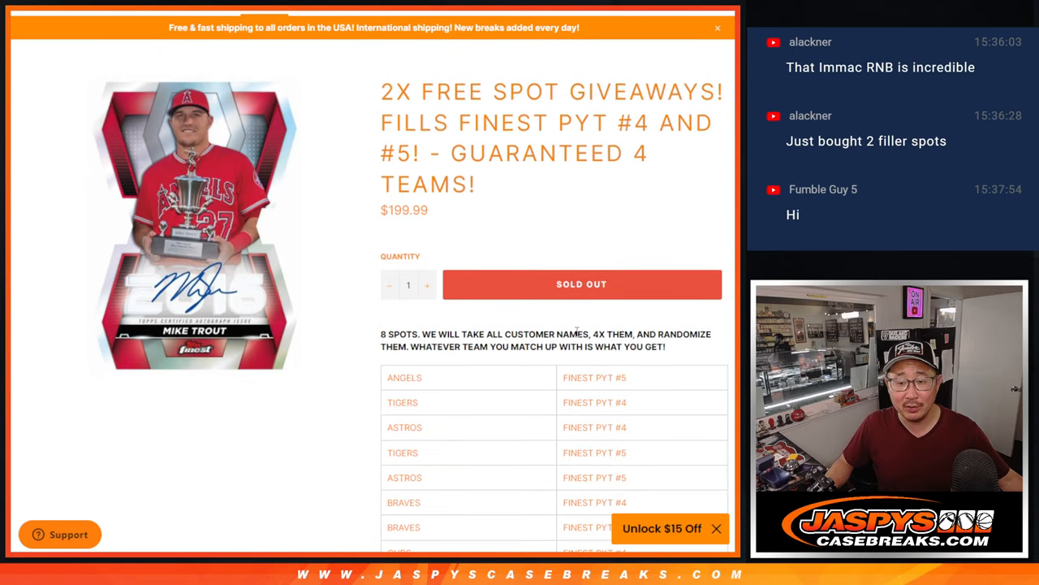
scroll("down", 3)
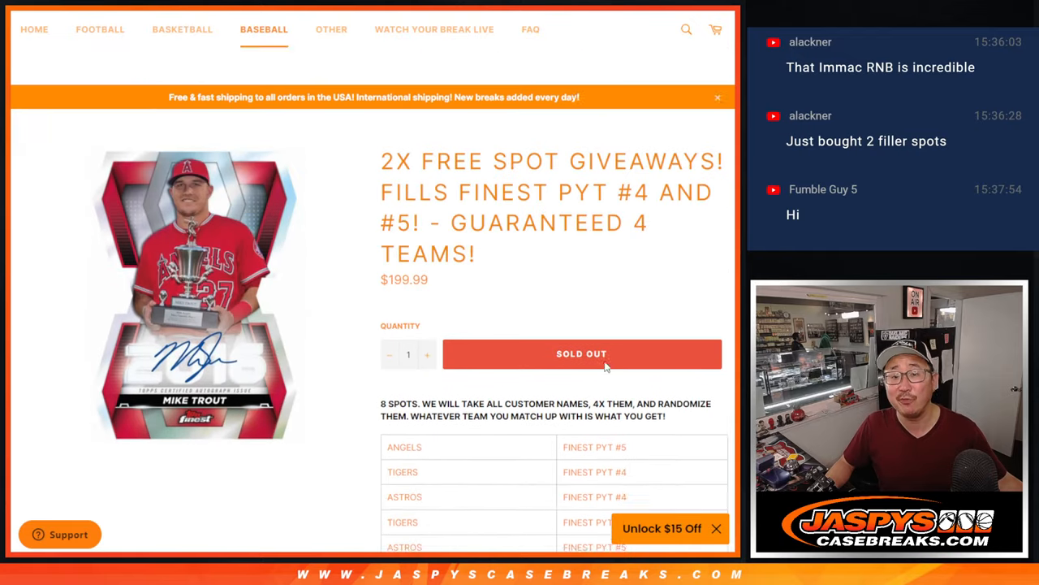
scroll("down", 3)
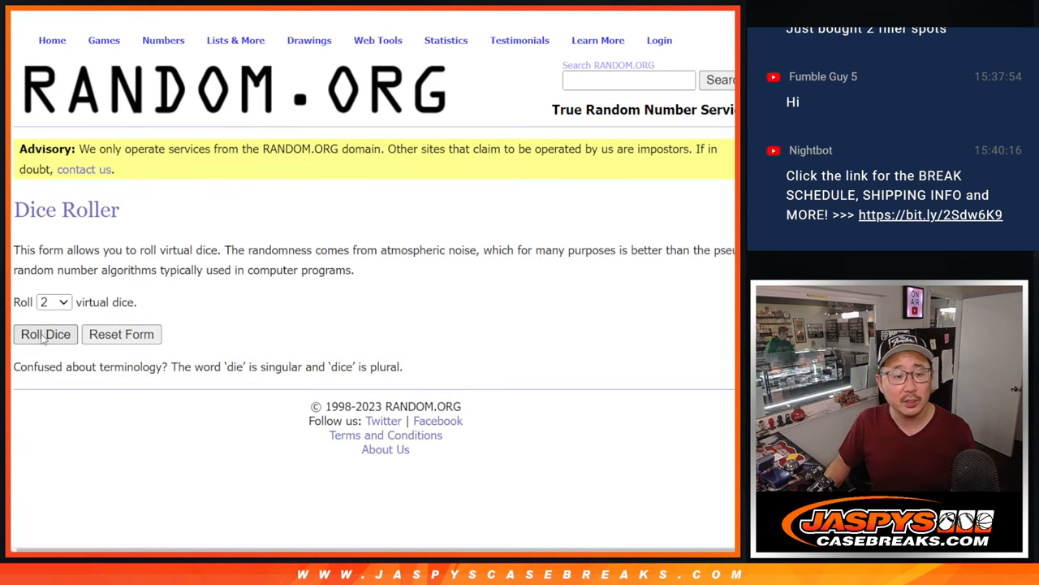
left_click(46, 334)
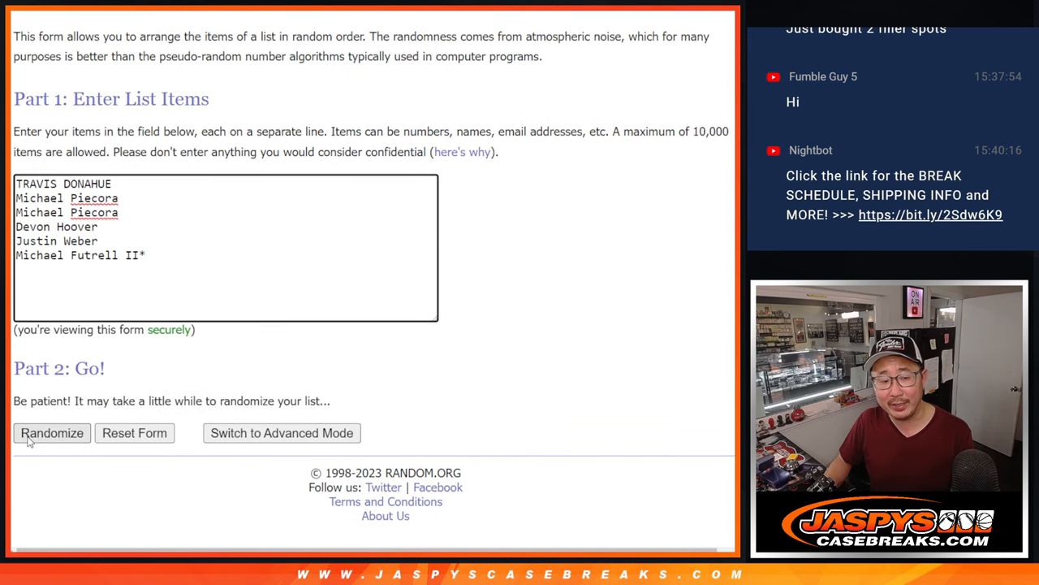
Shuffle the names five more times and select the resulting list.
left_click(51, 433)
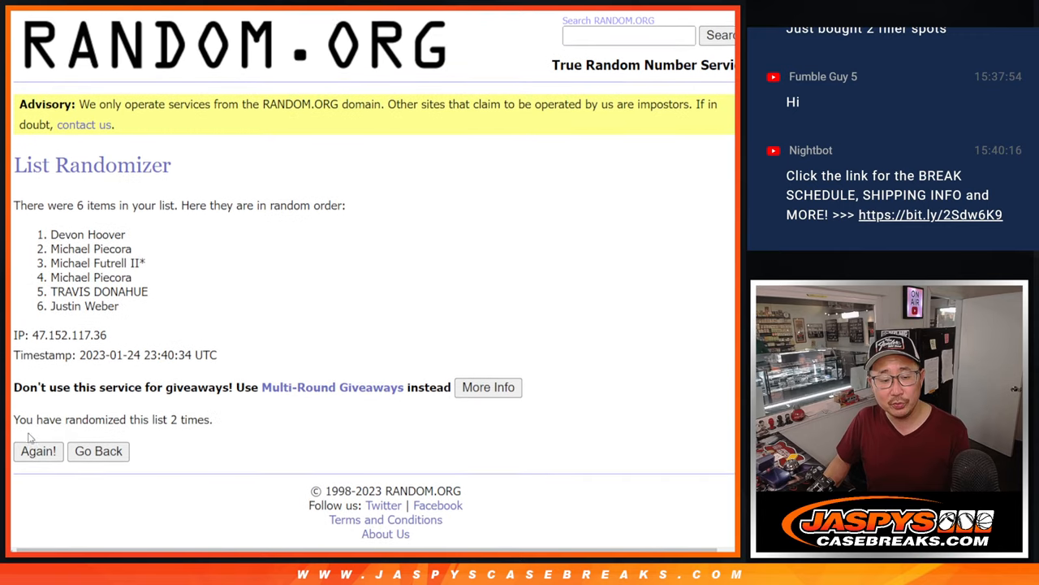
left_click(39, 451)
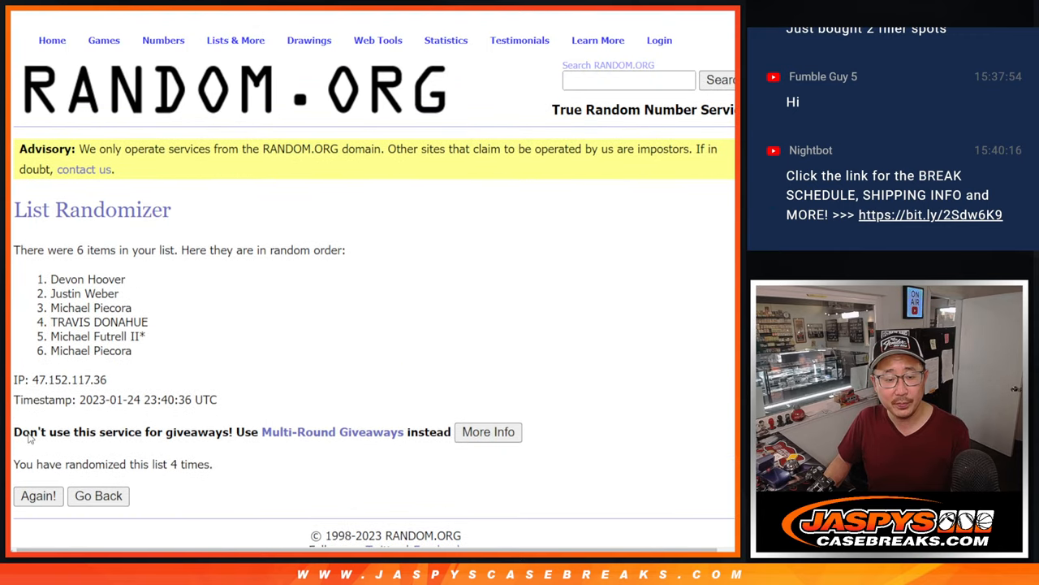
left_click(38, 495)
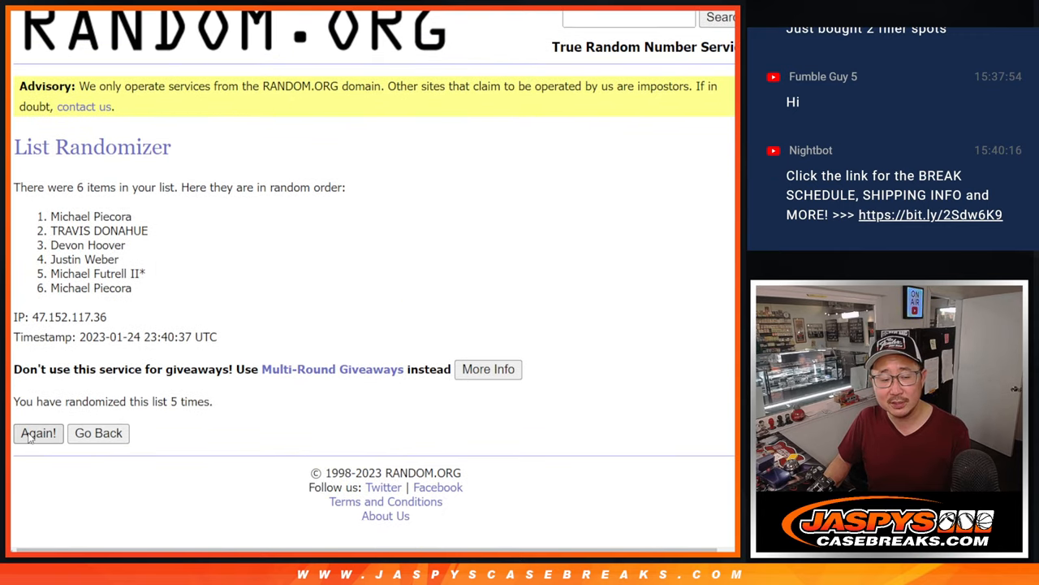
left_click(37, 433)
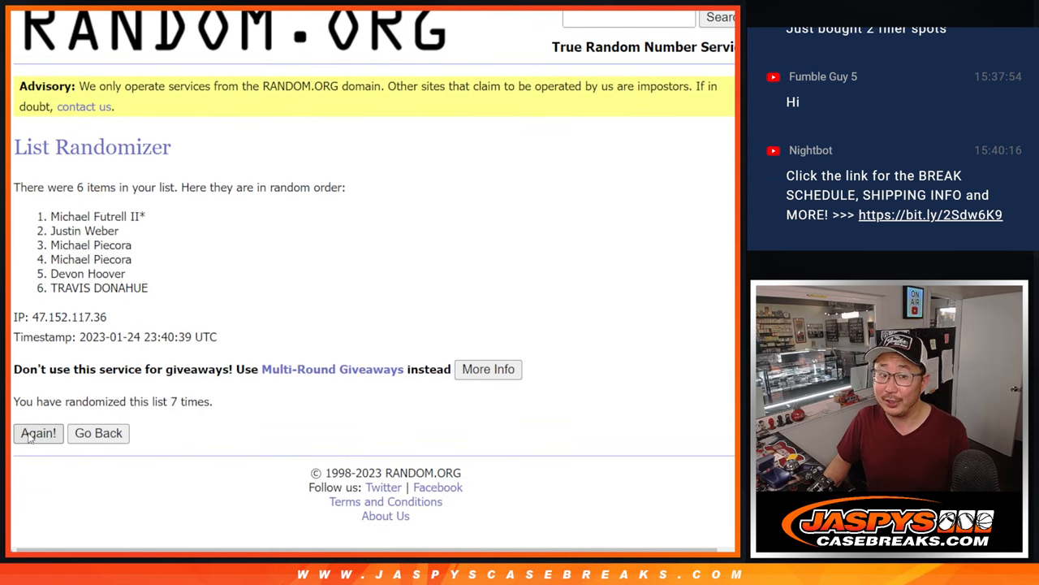
left_click(38, 433)
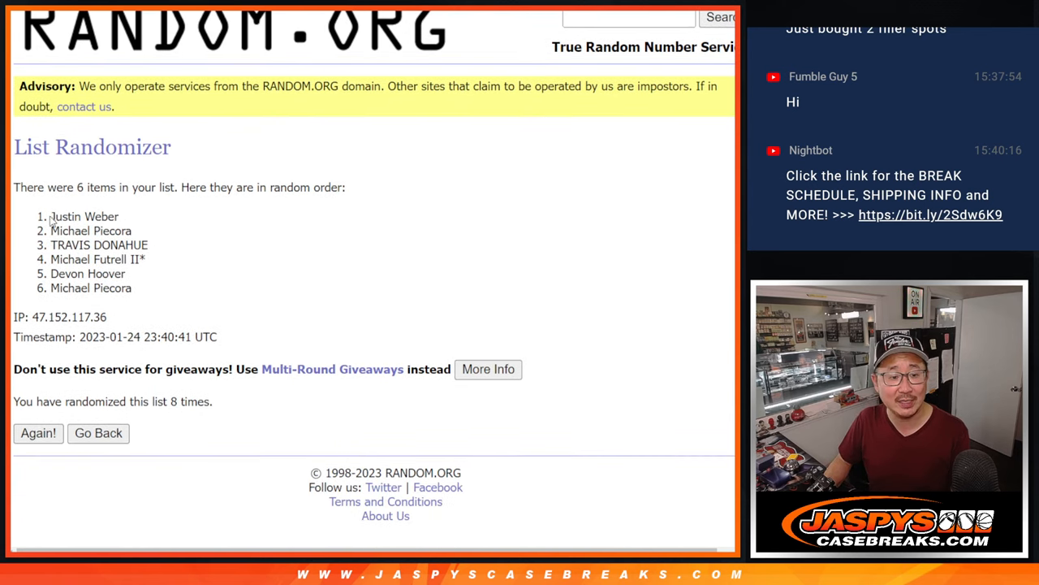
left_click_drag(50, 216, 126, 230)
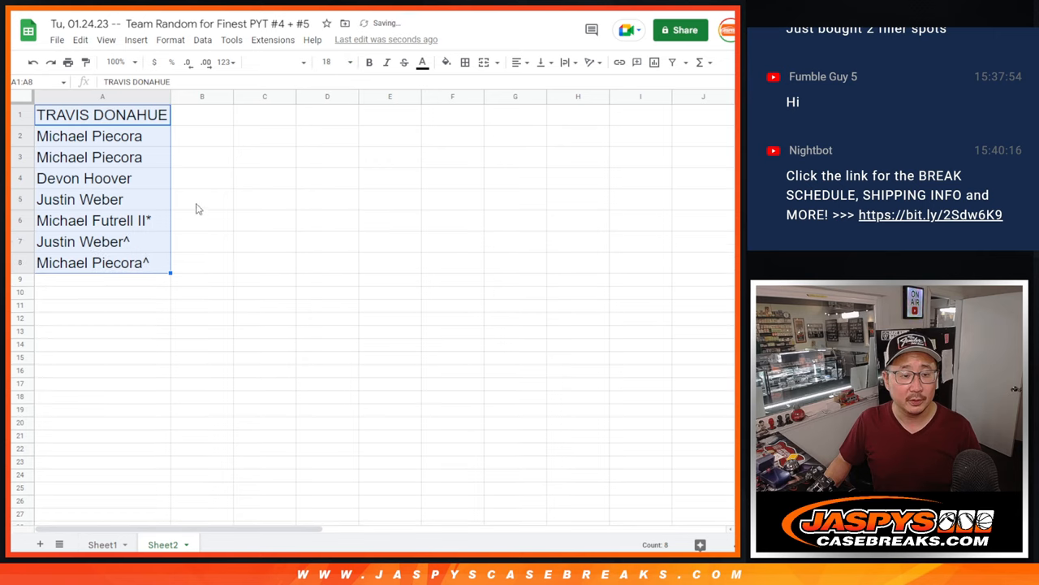
mouse_move(139, 288)
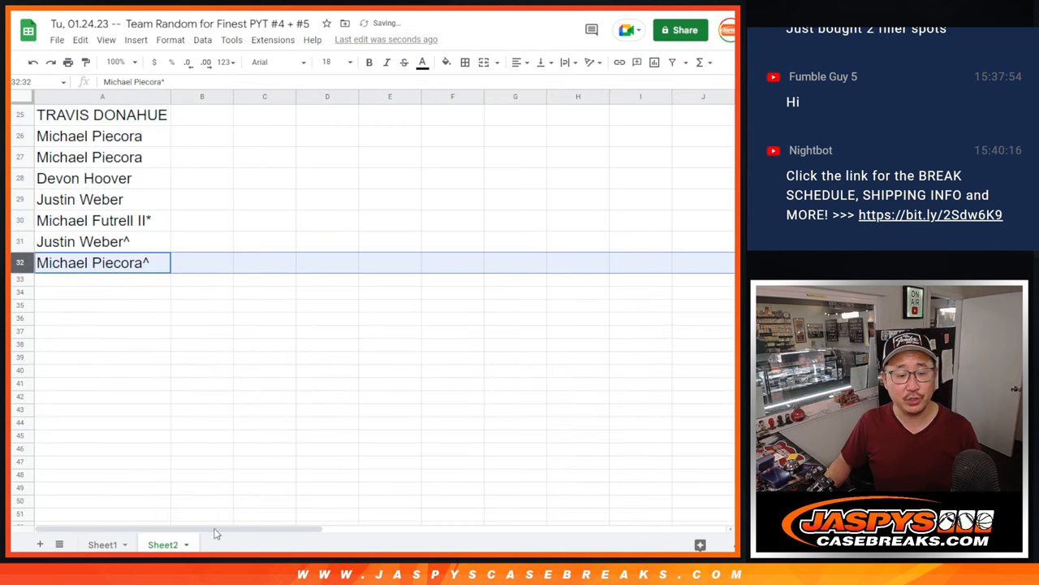
Check the team list on Sheet1, then return to the Sheet2 customer names.
left_click(102, 544)
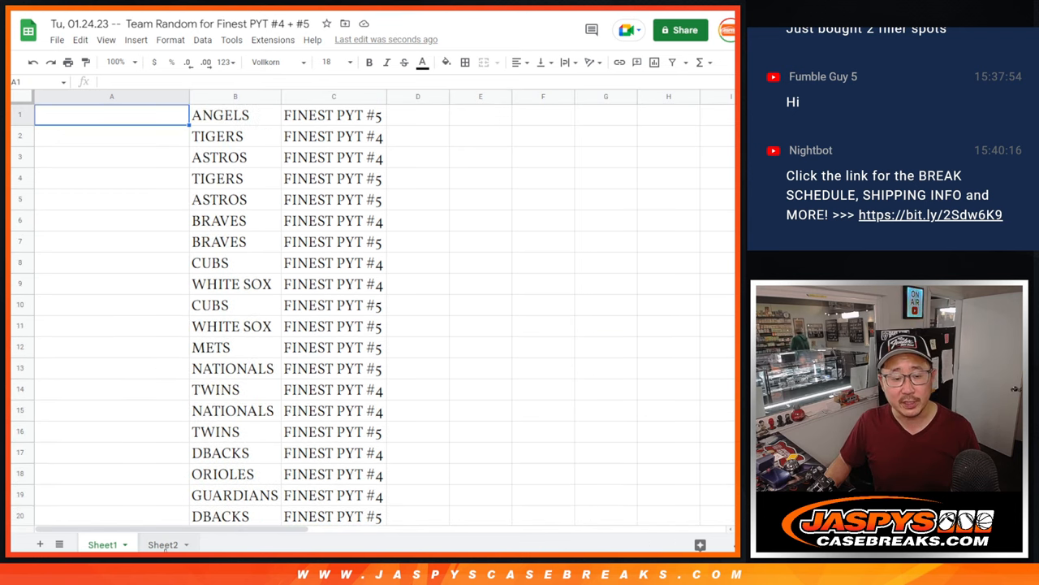
left_click(163, 544)
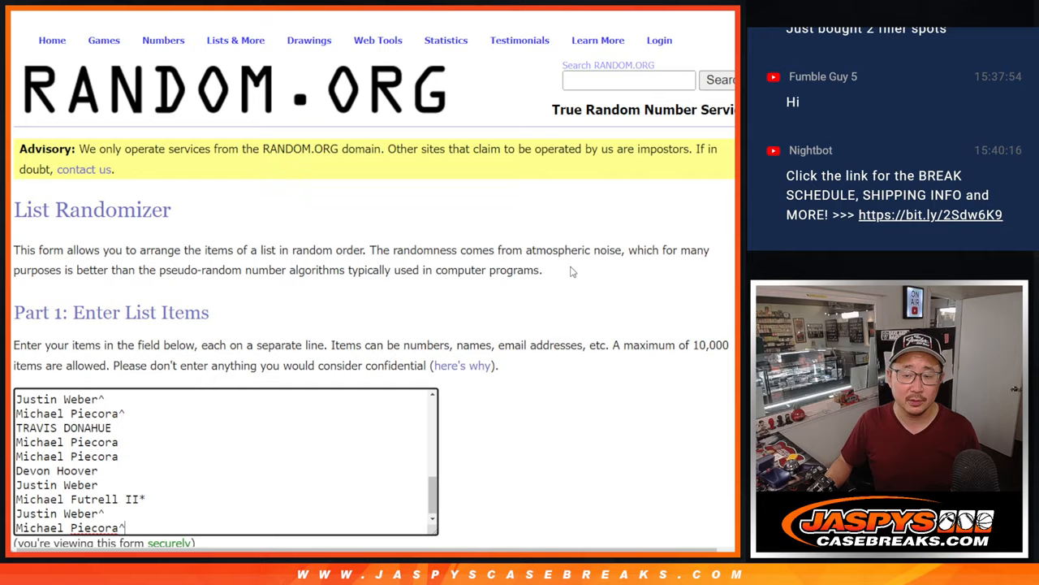
Randomize the 32-name list, then shuffle it repeatedly with Again!
scroll("down", 3)
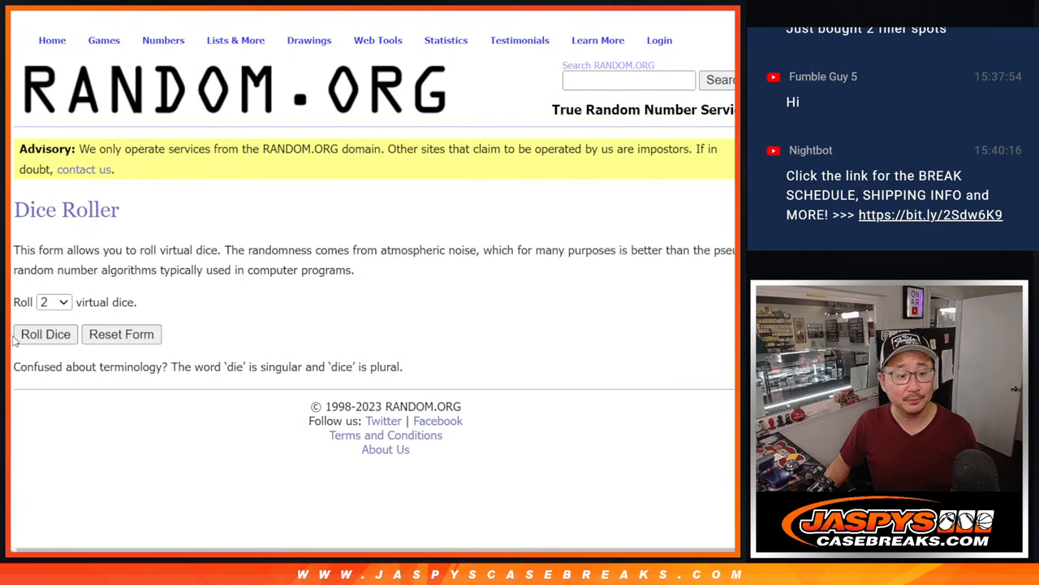
left_click(45, 334)
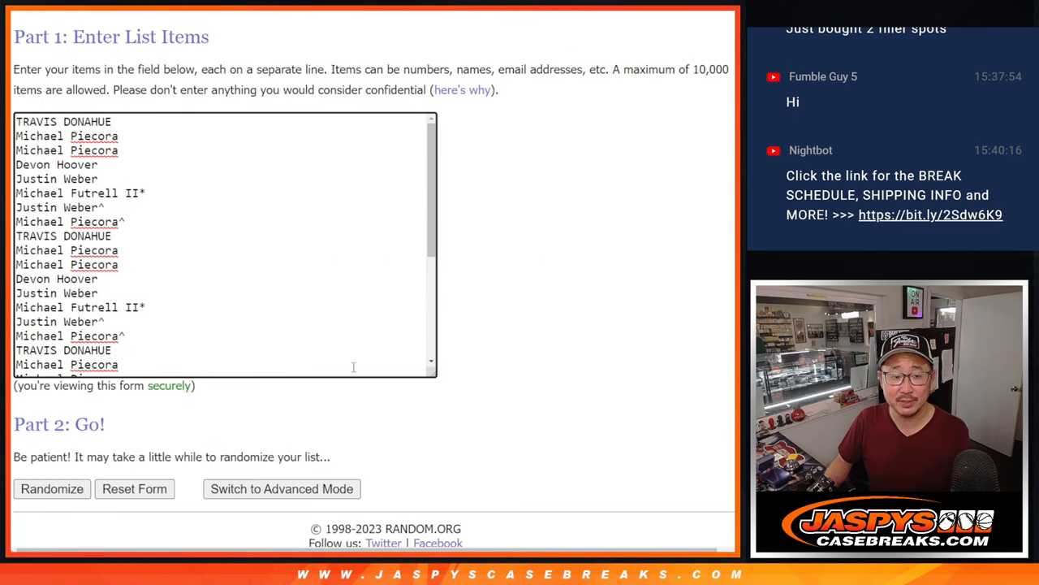
left_click(51, 487)
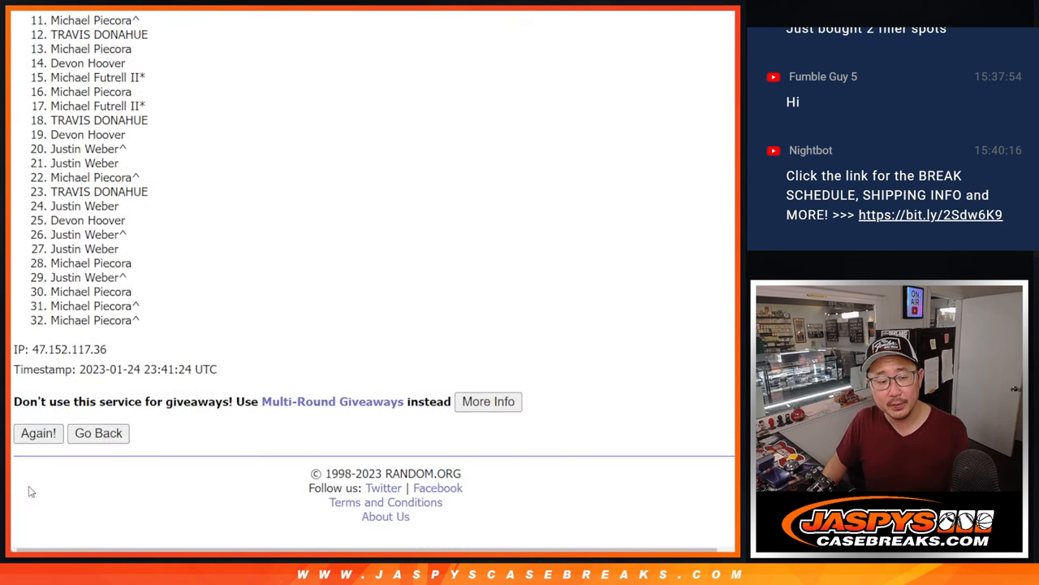
left_click(38, 433)
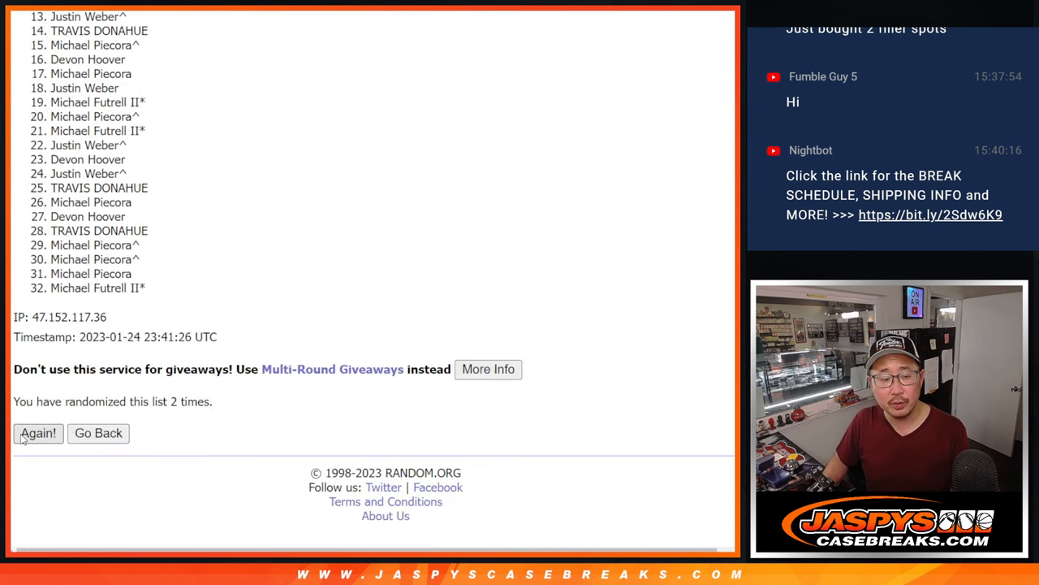
left_click(37, 433)
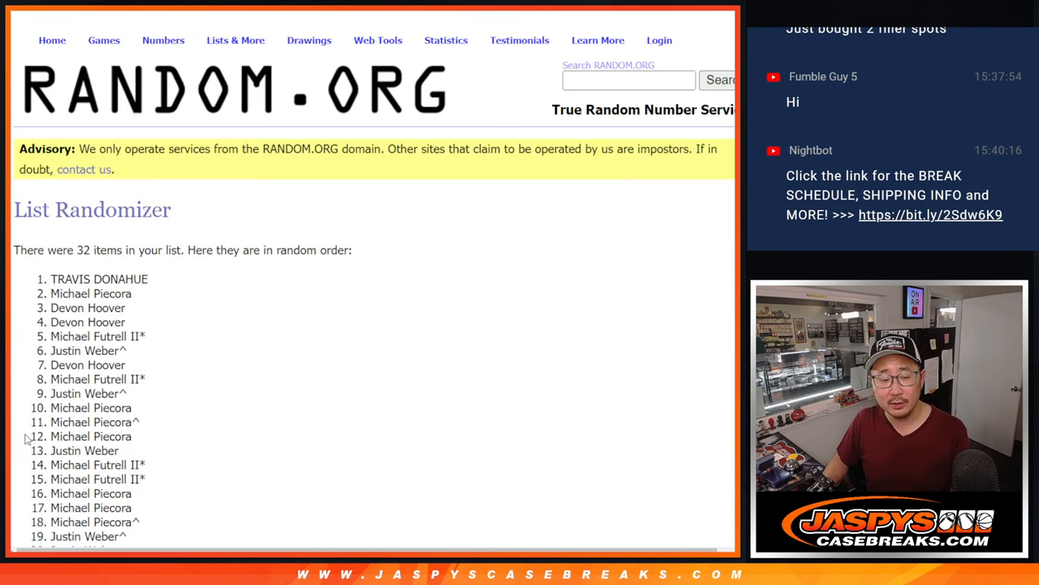
scroll("down", 3)
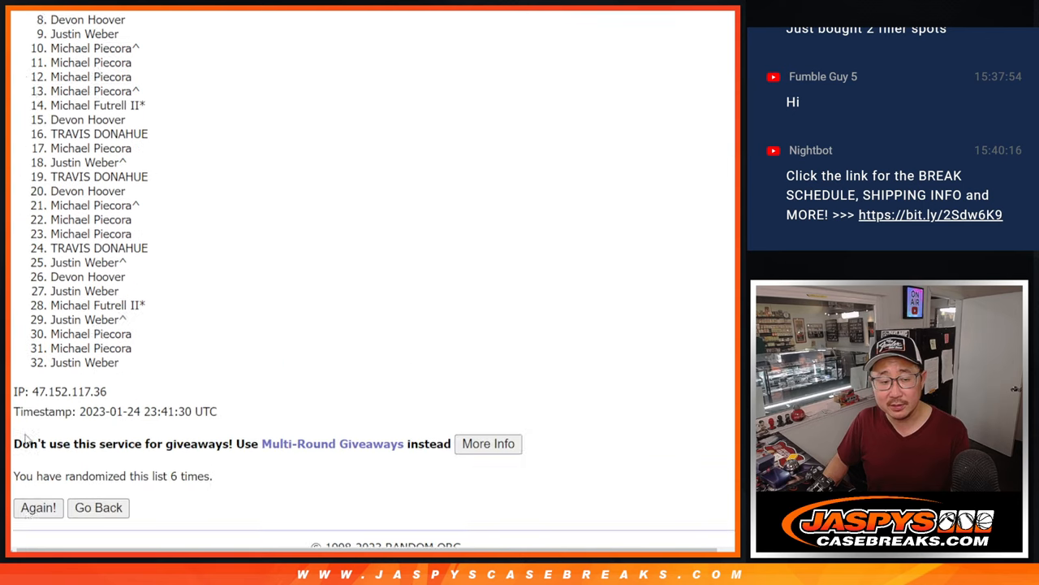
left_click(38, 507)
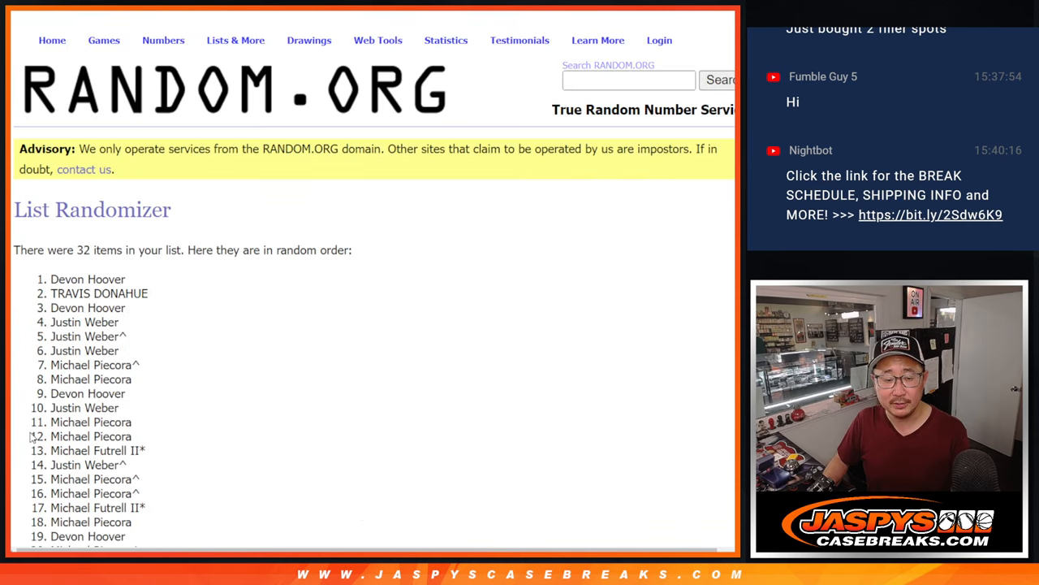
scroll("down", 3)
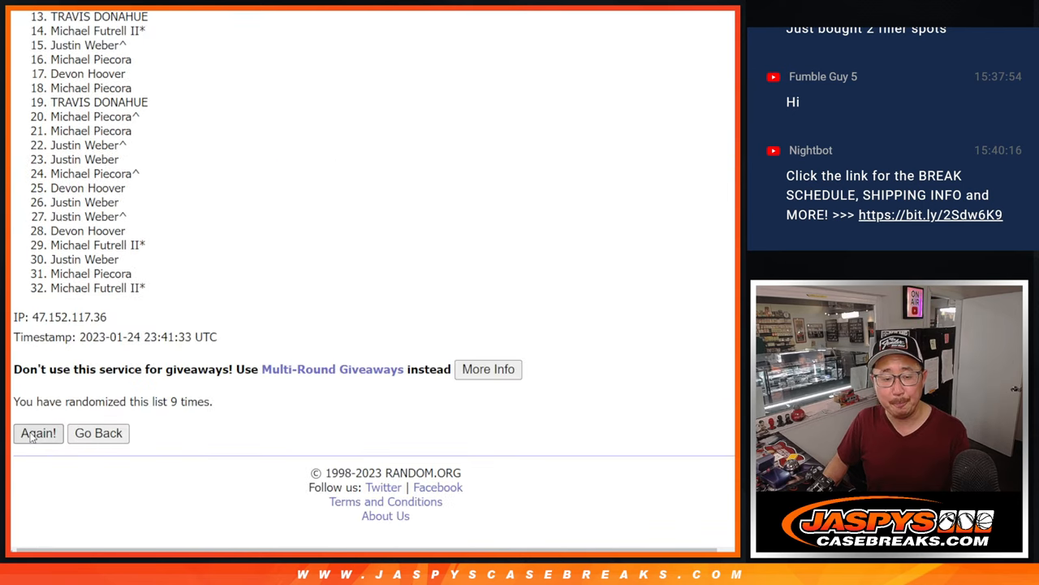
left_click(38, 433)
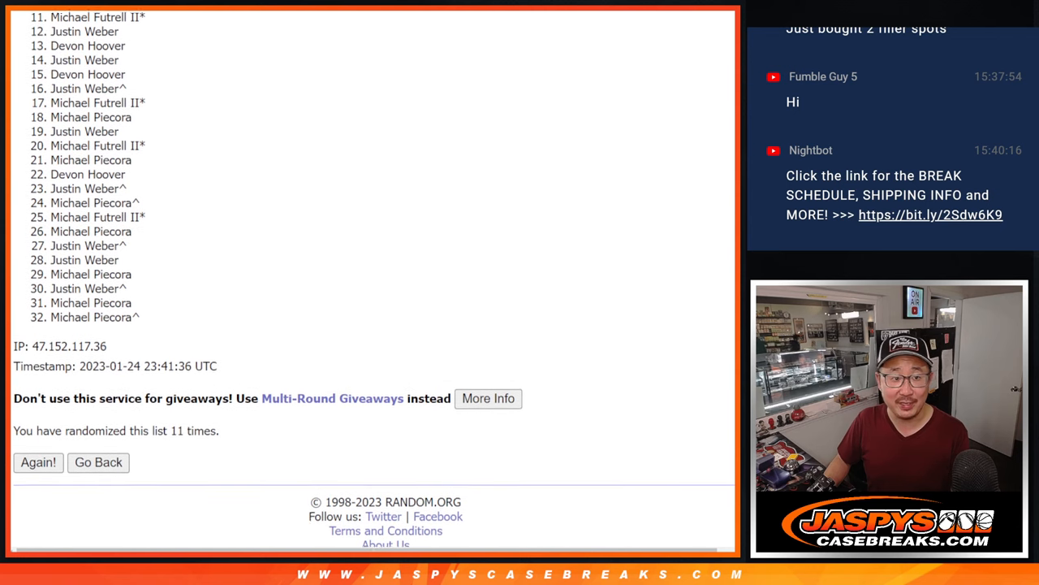
scroll("down", 3)
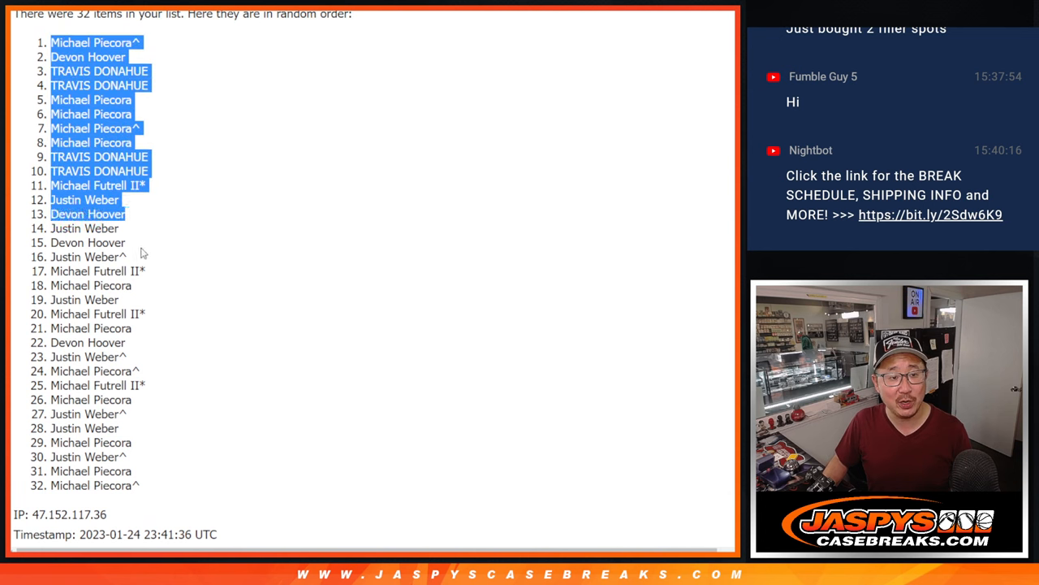
Scroll down the results page to reach the randomized 32 names.
scroll("down", 3)
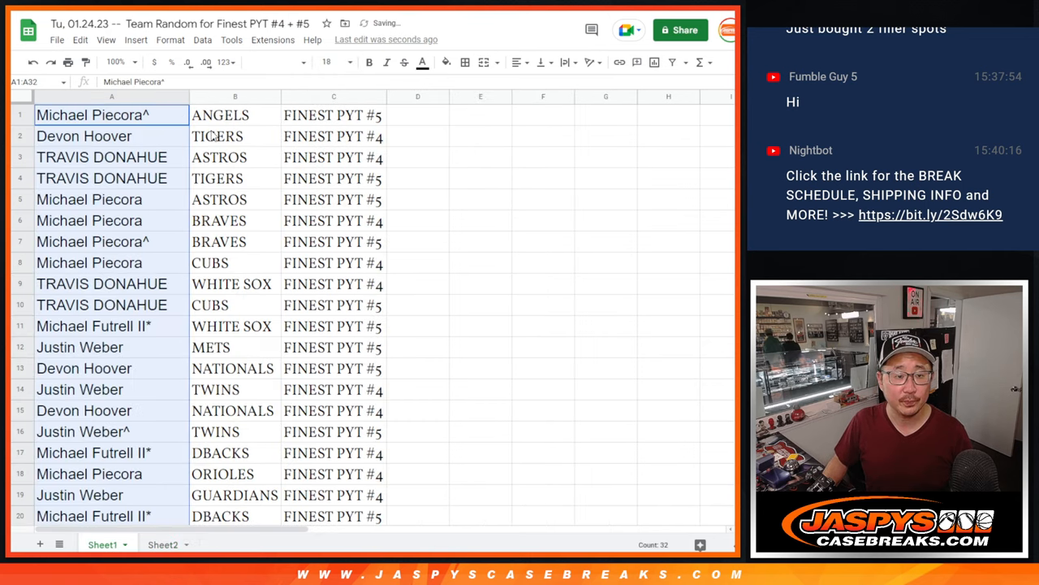
type("^")
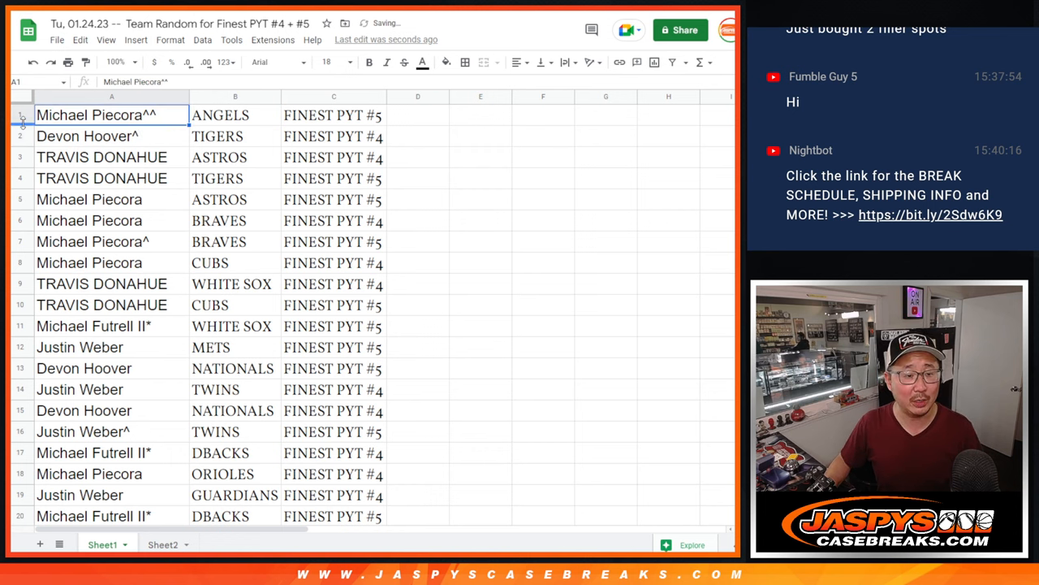
left_click(87, 136)
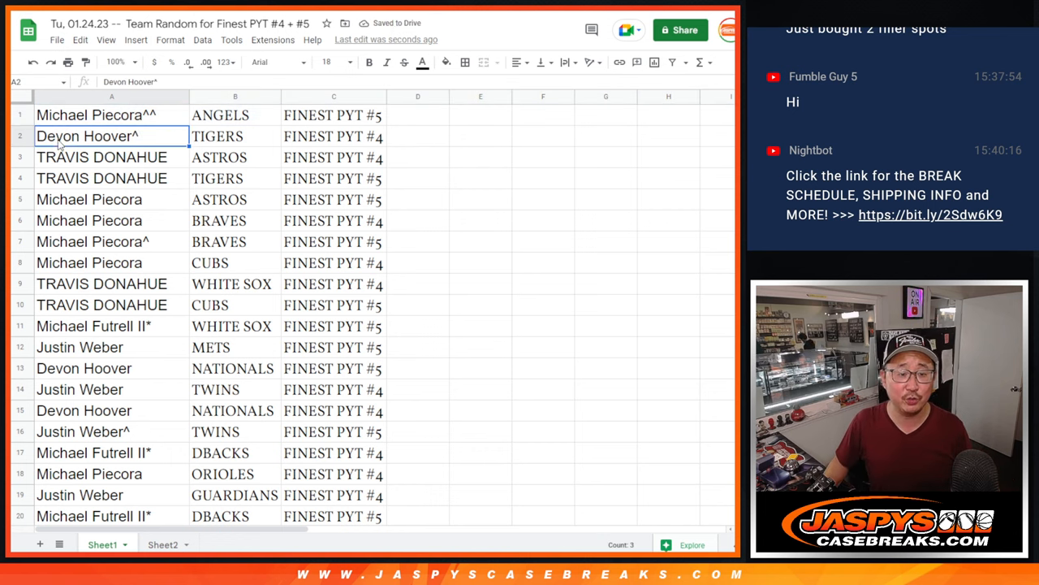
left_click(102, 157)
type("pyt #4")
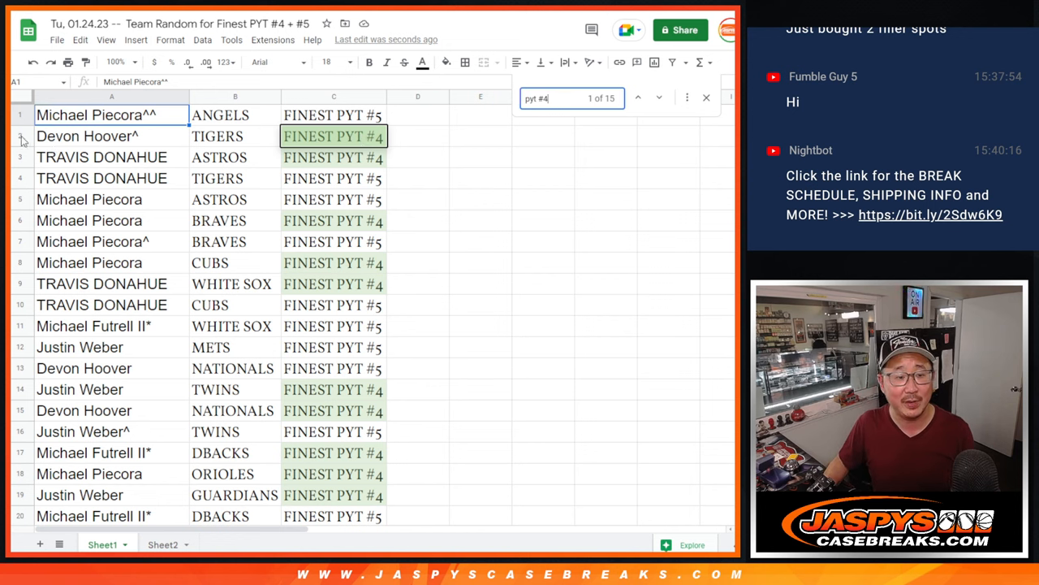
left_click(19, 135)
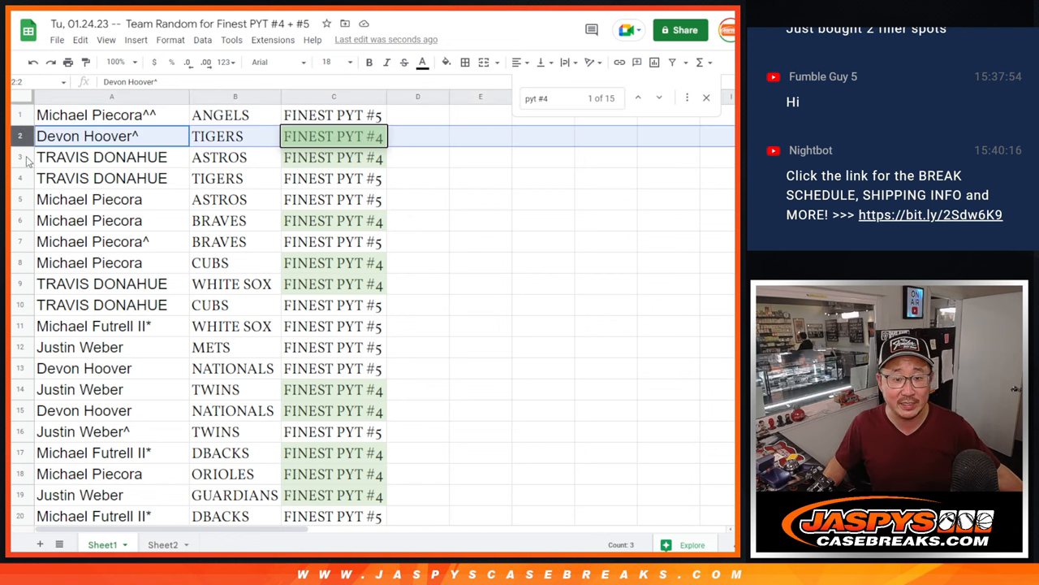
left_click(89, 220)
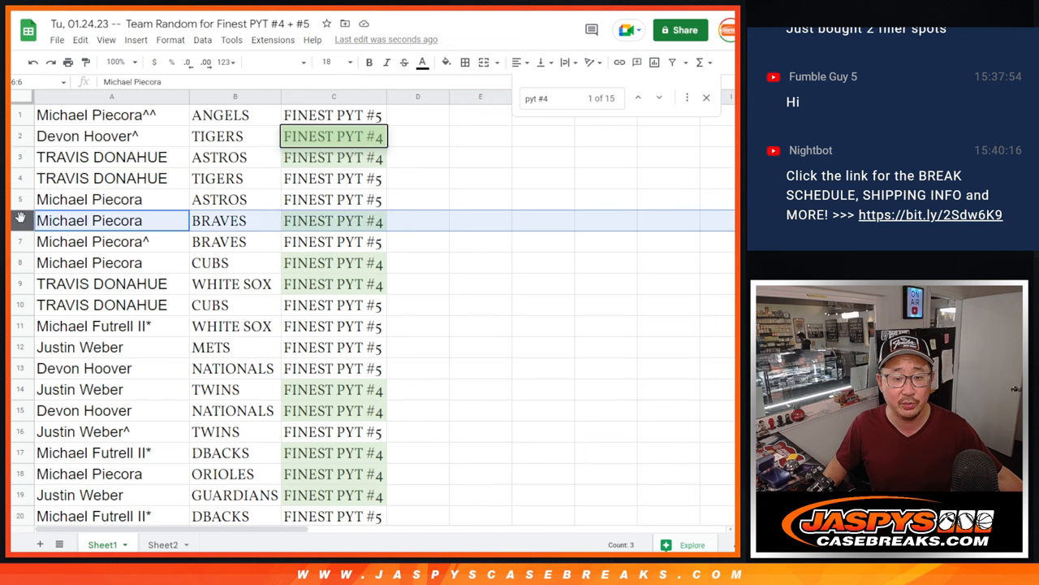
left_click(89, 284)
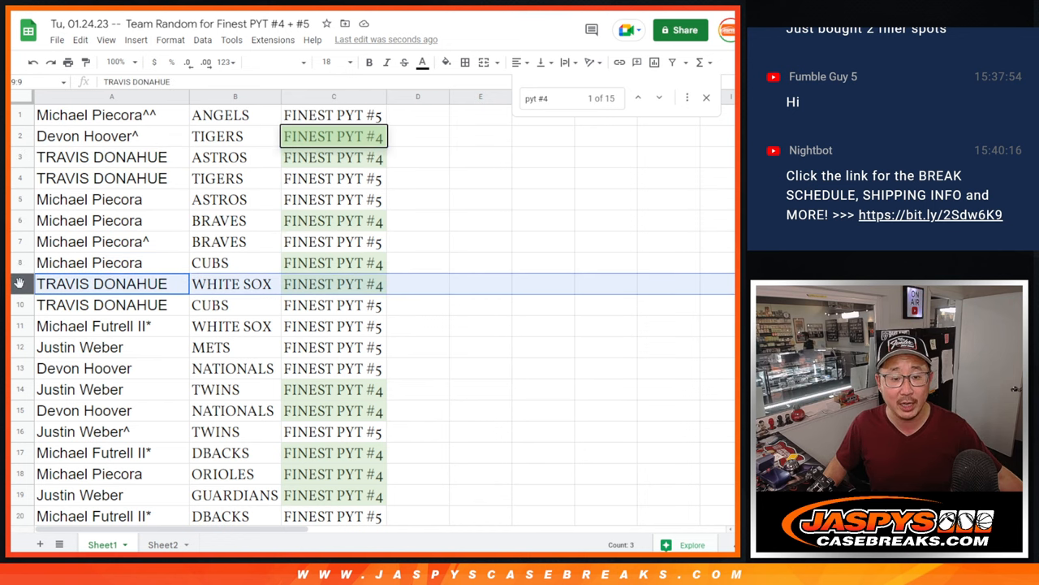
scroll("down", 3)
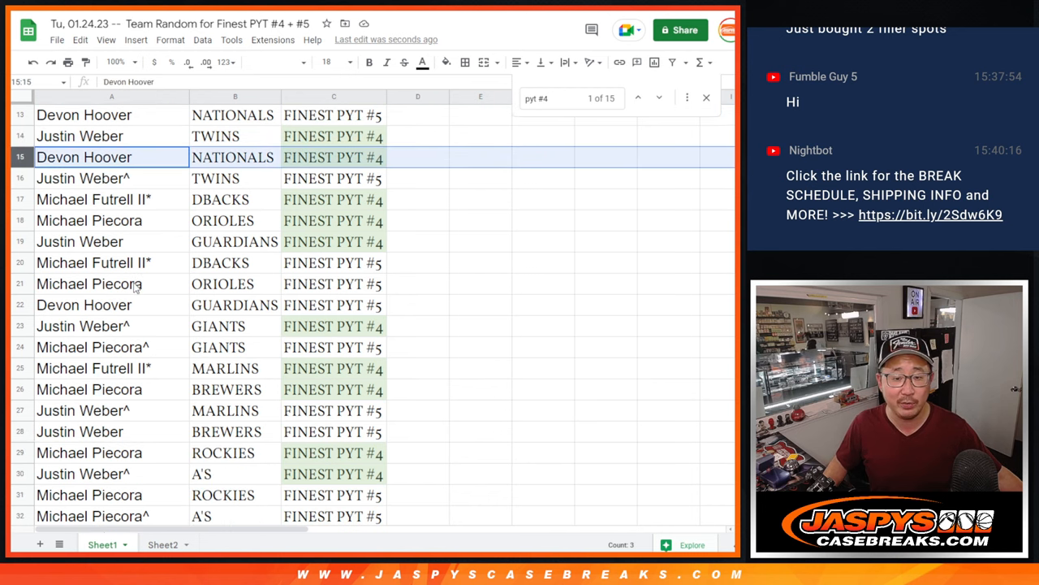
Review PYT #4 rows 17, 19, 26 and 30 (DBACKS, GUARDIANS, BREWERS, A'S).
left_click(93, 199)
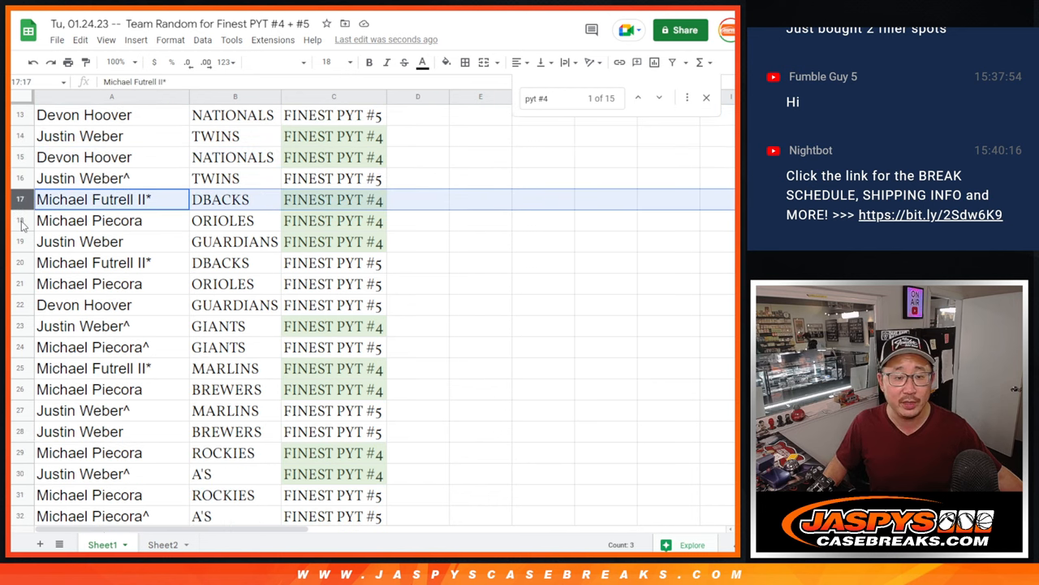
left_click(112, 220)
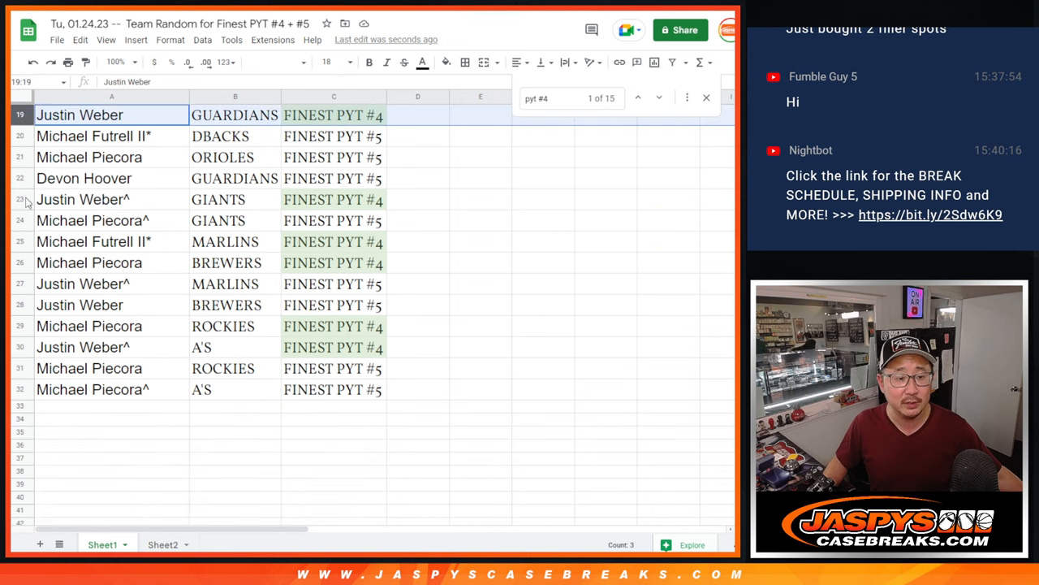
left_click(112, 241)
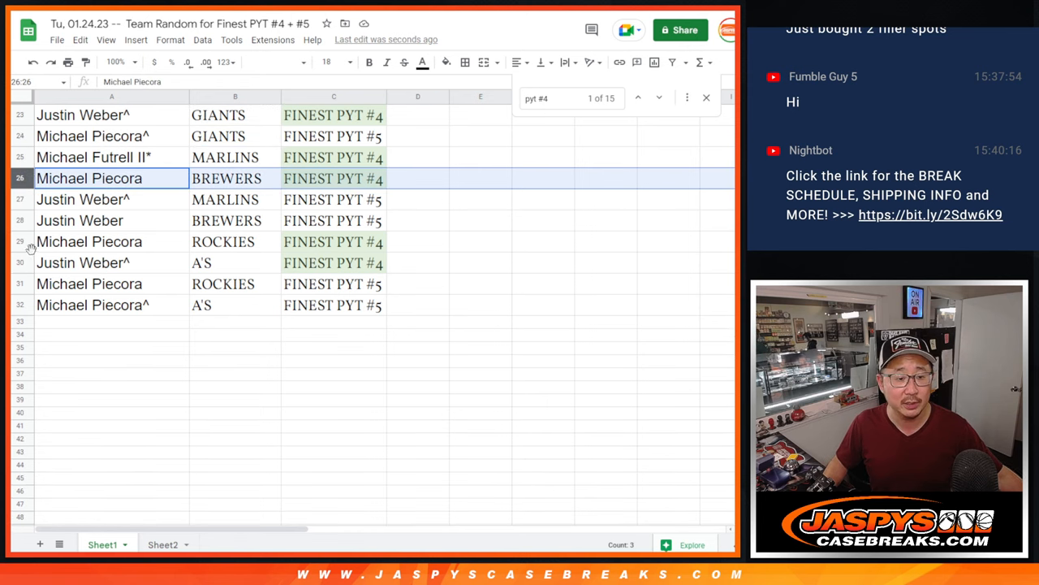
left_click(89, 241)
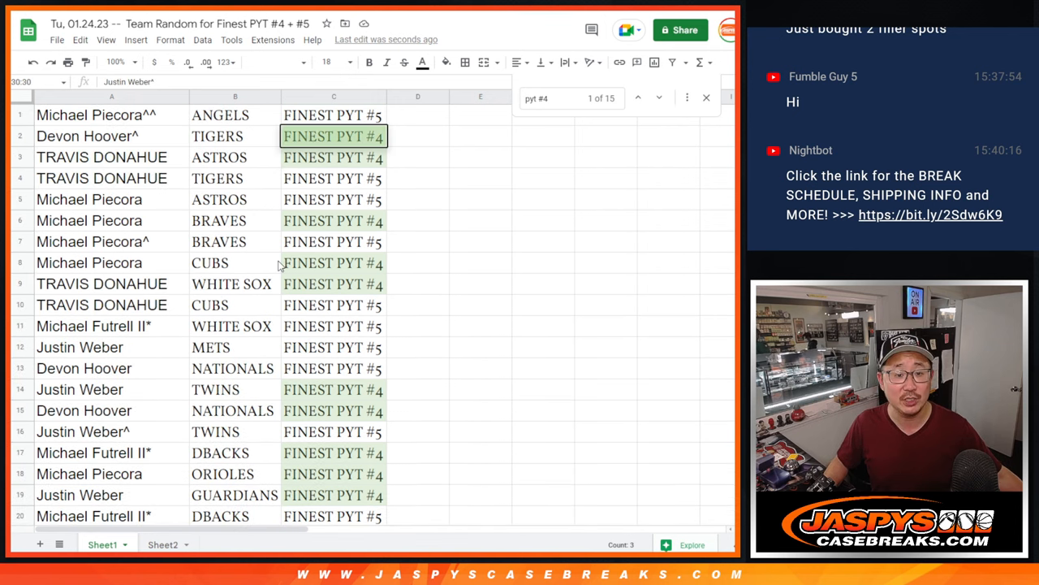
left_click(553, 99)
type("5")
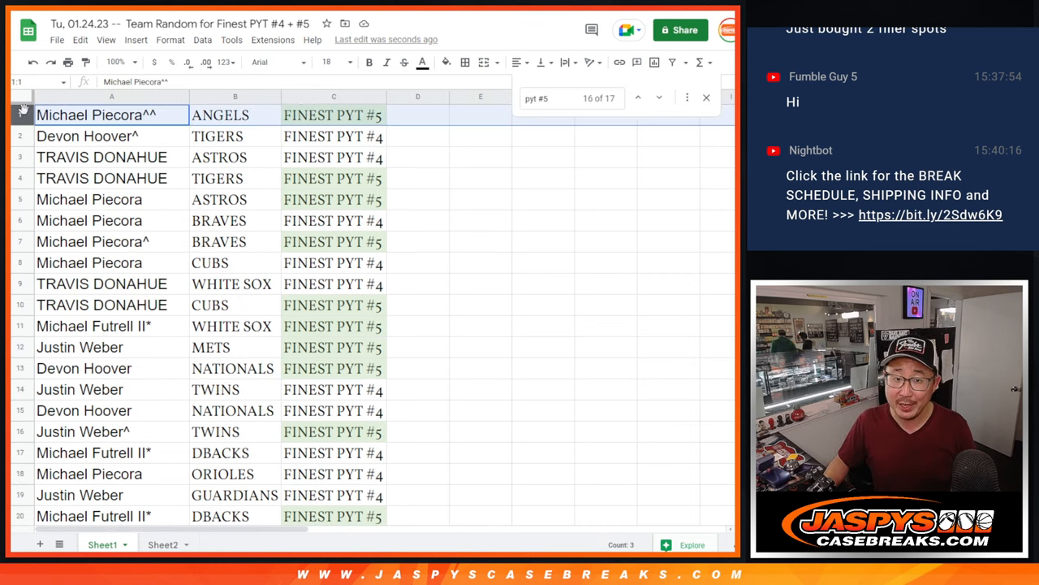
left_click(20, 178)
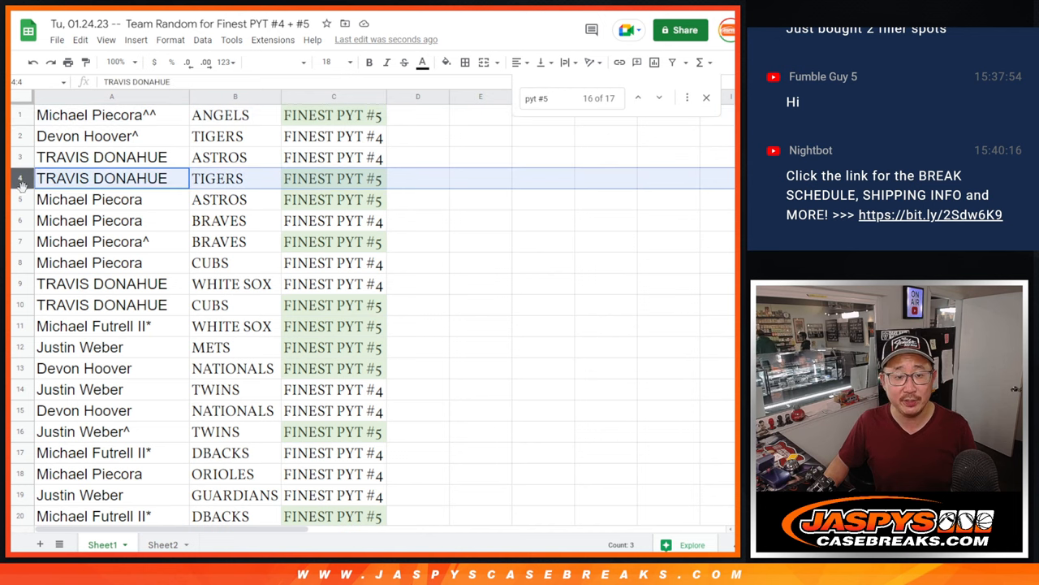
left_click(89, 199)
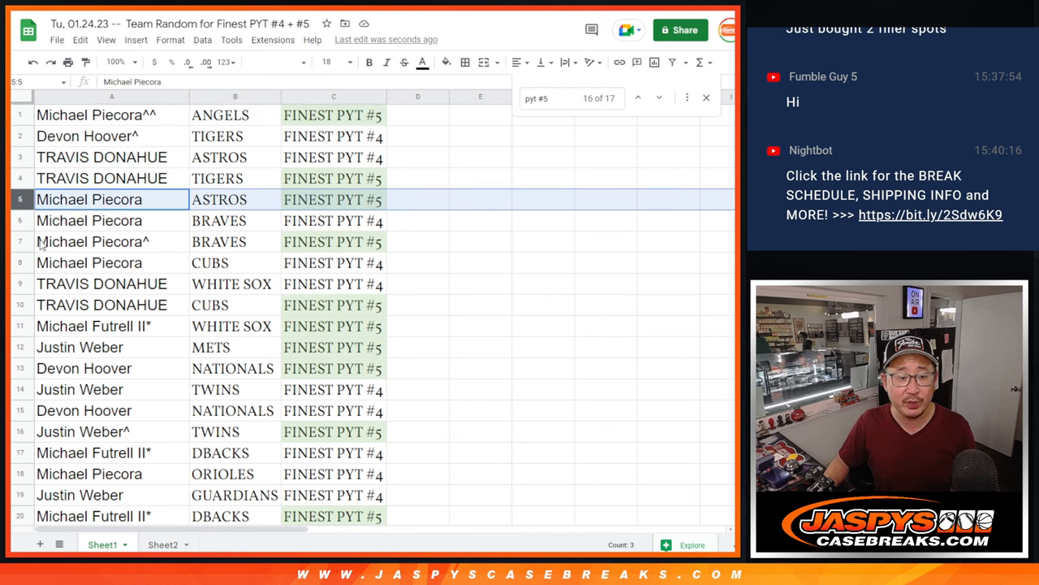
scroll("down", 3)
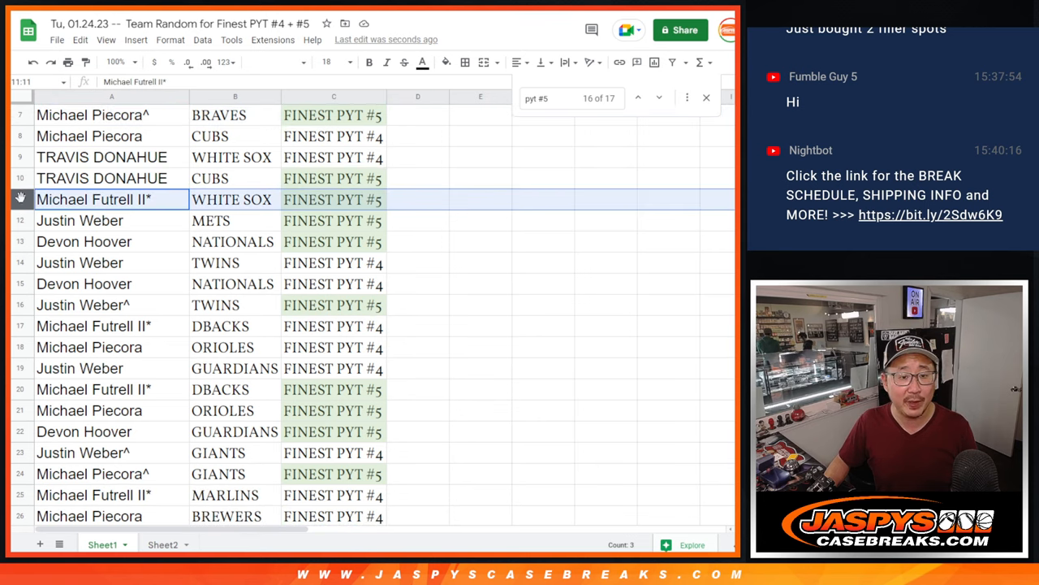
left_click(84, 241)
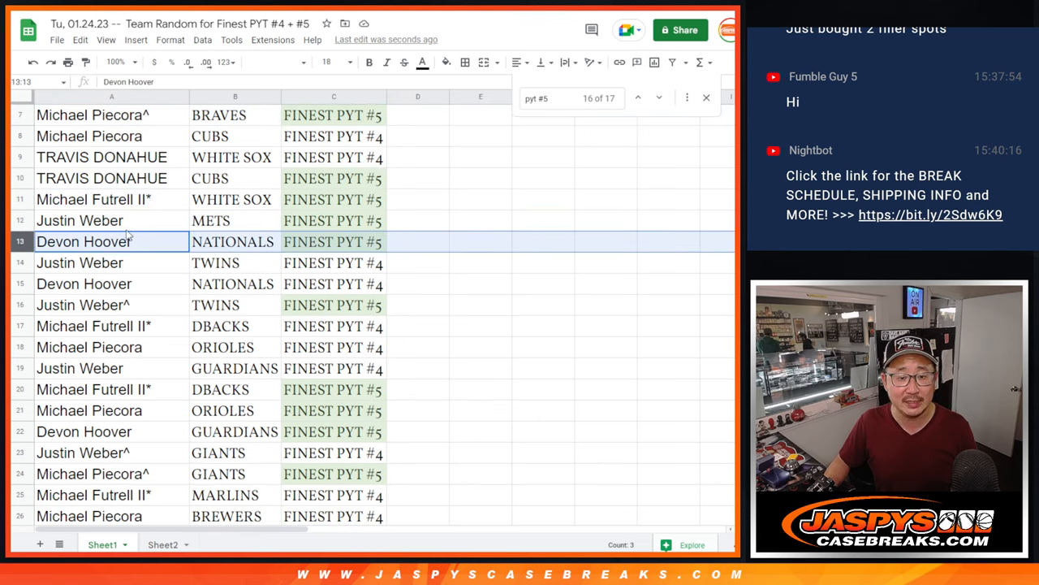
scroll("down", 3)
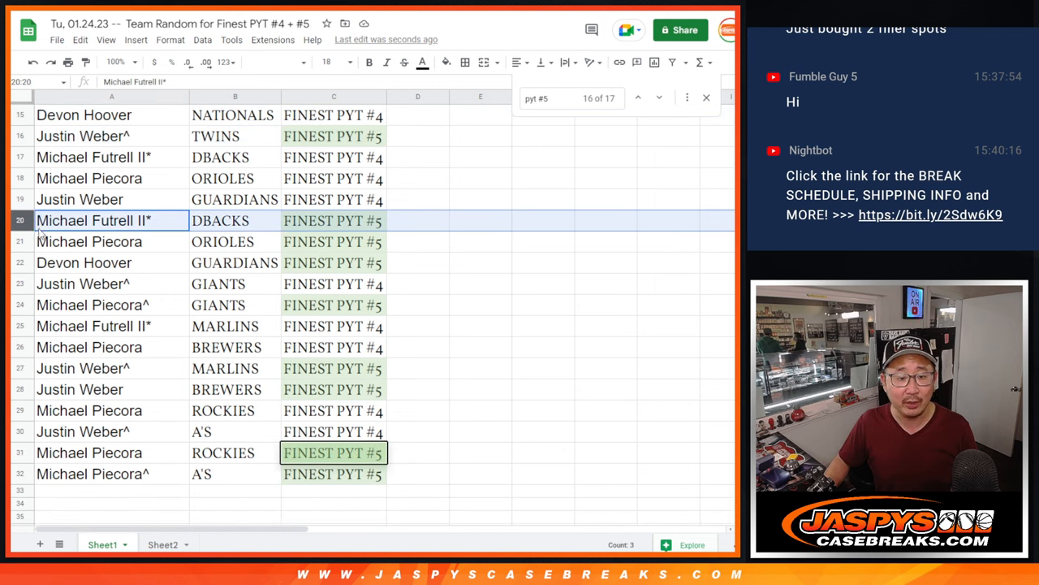
left_click(89, 241)
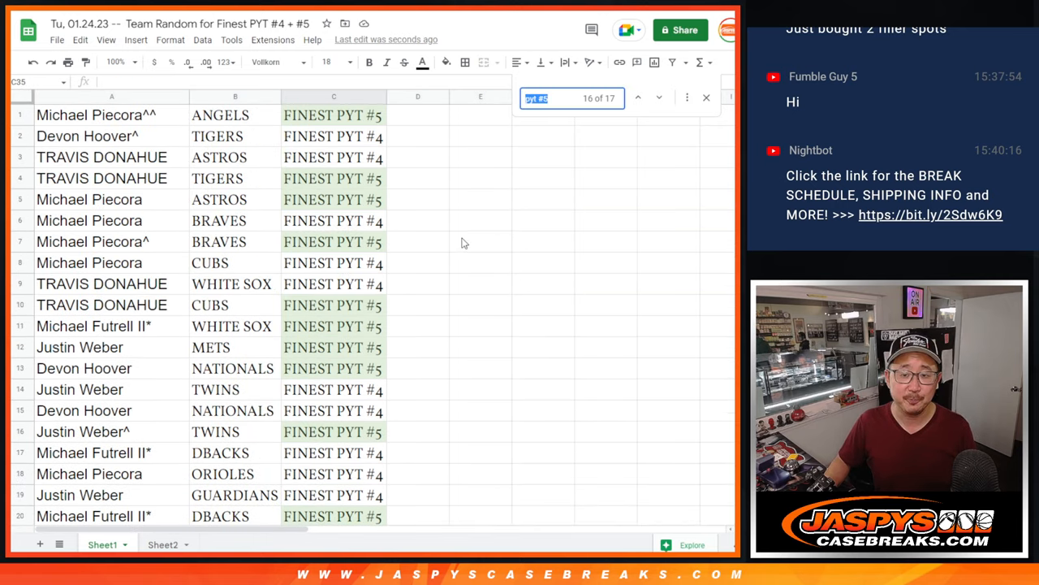
Close the find bar to clear the highlights and select cell D1.
left_click(706, 97)
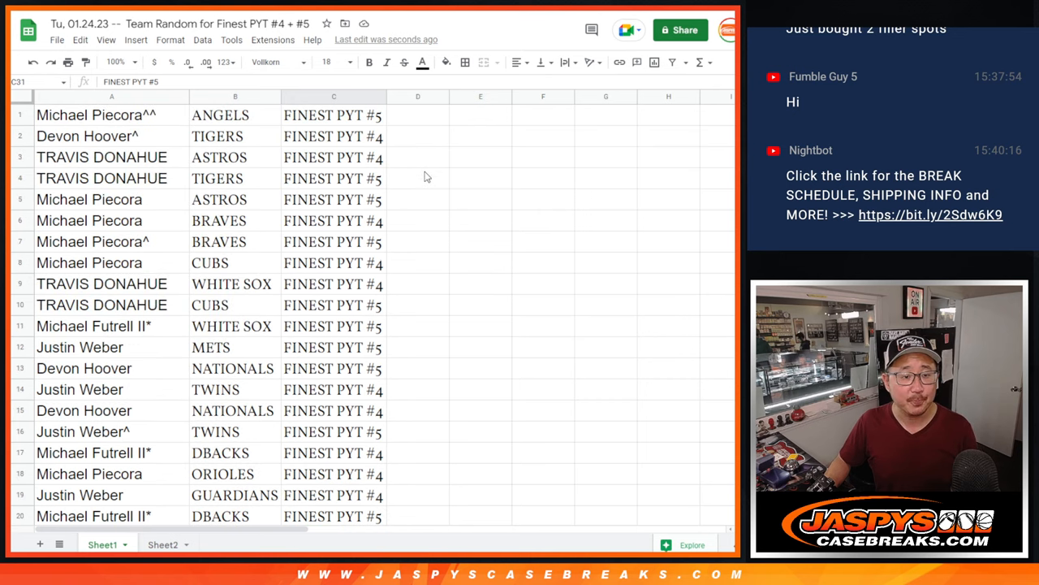
mouse_move(437, 124)
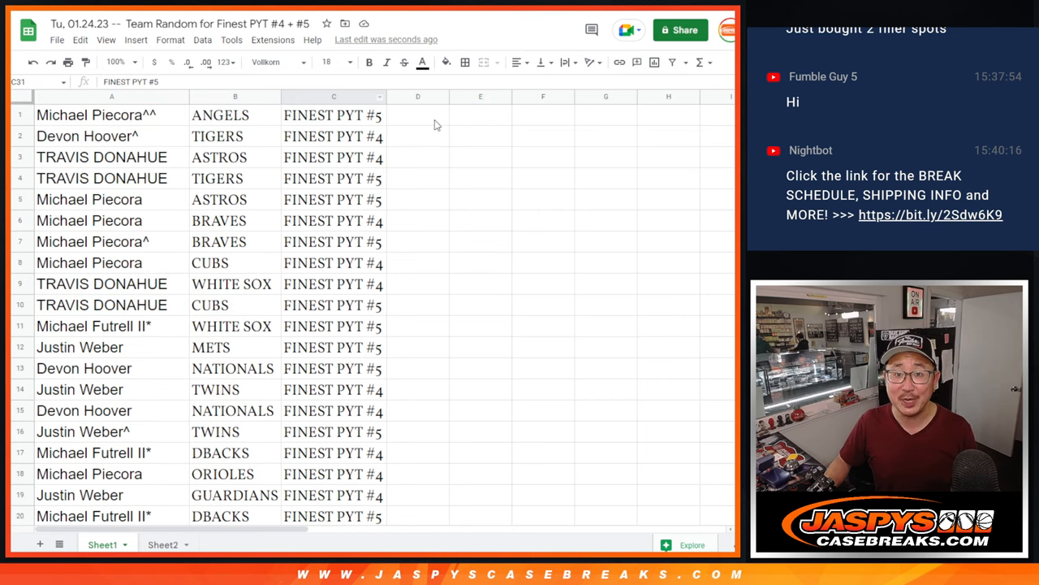
left_click(417, 115)
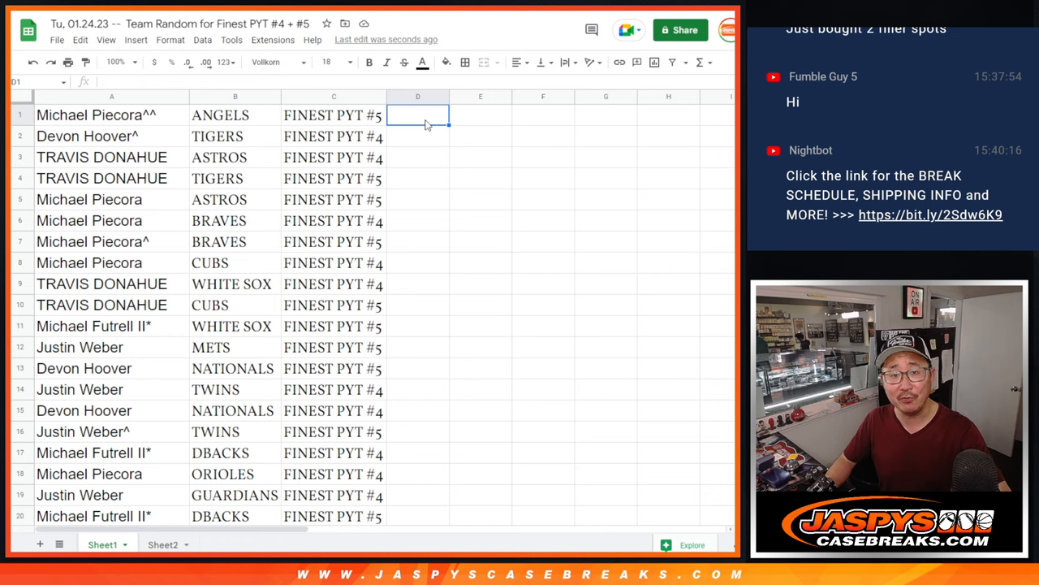